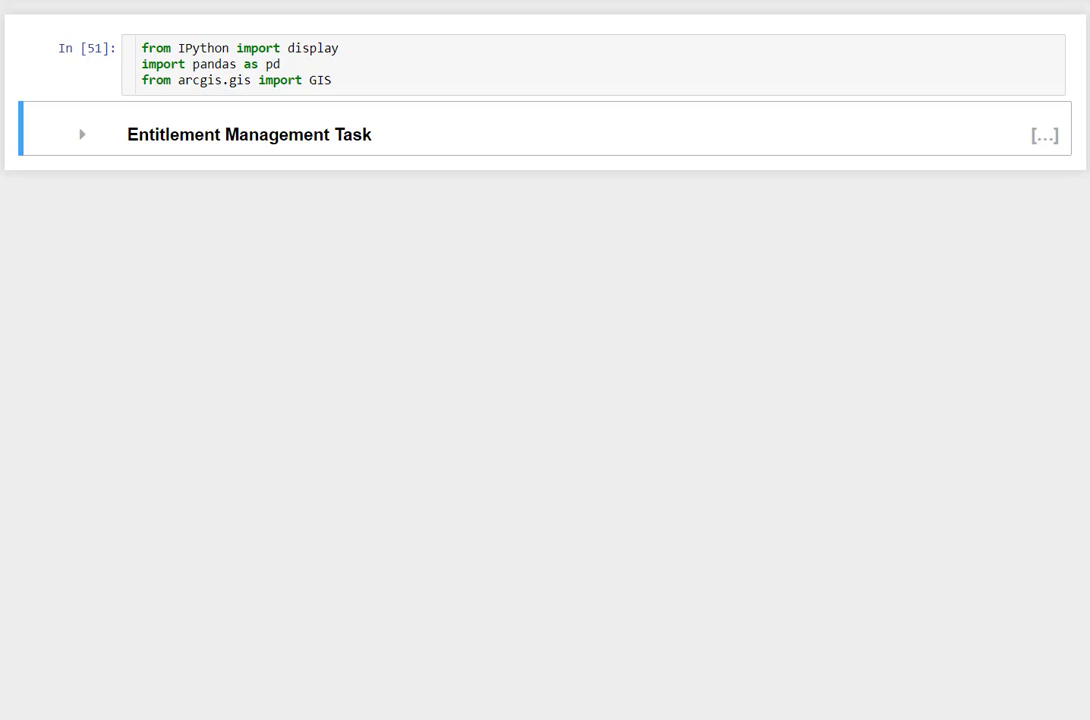
{"action": "mouse_move", "coordinate": [296, 112]}
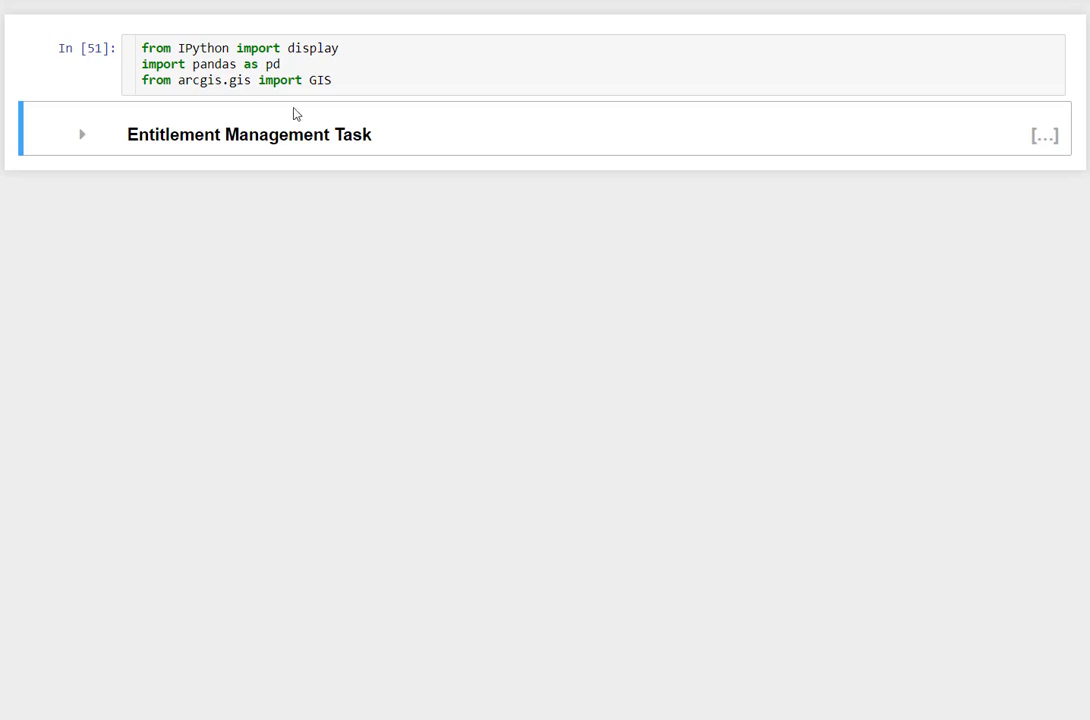
{"action": "mouse_move", "coordinate": [196, 22]}
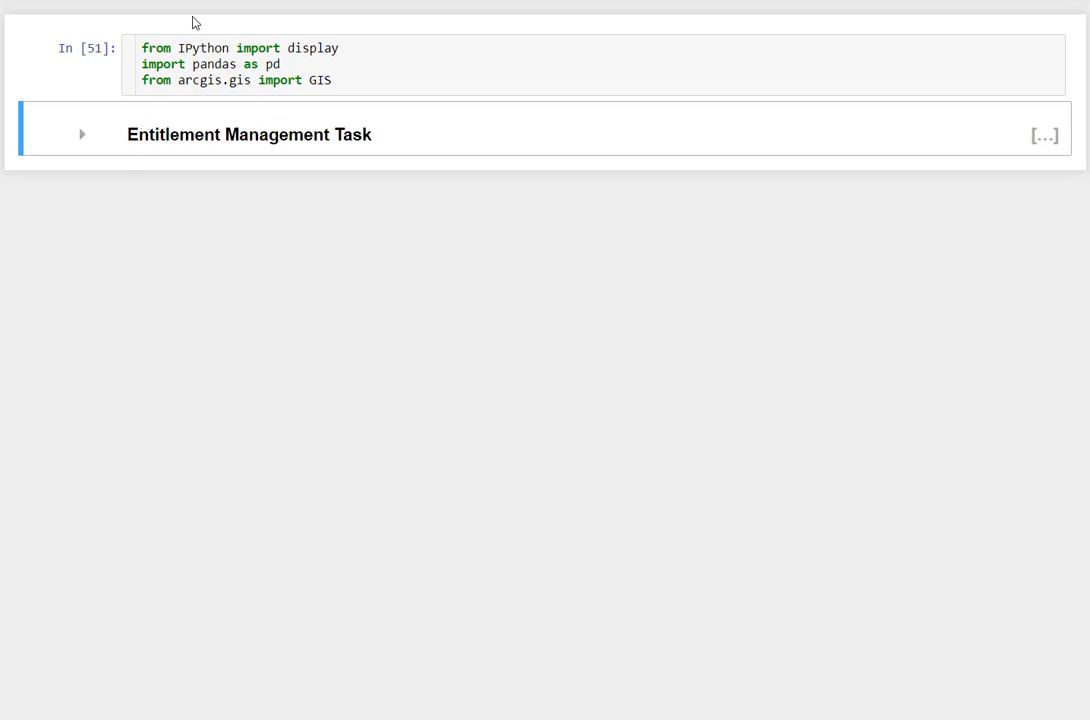
Run the imports cell loading IPython display, pandas and the ArcGIS GIS class.
{"action": "left_click", "coordinate": [296, 64]}
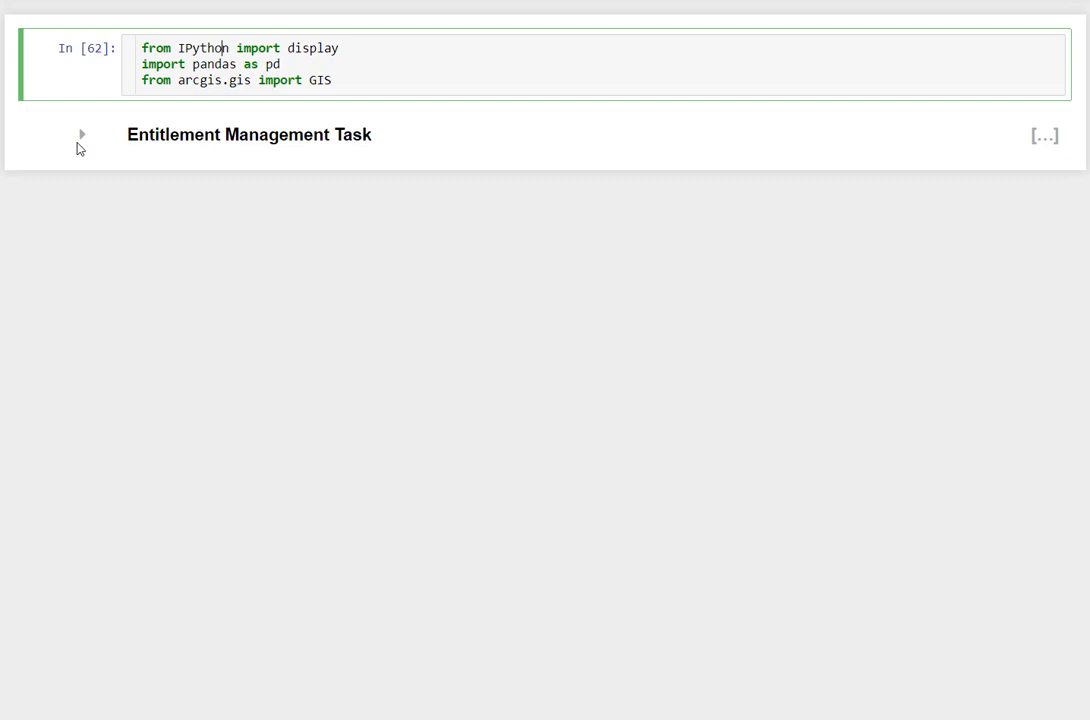
{"action": "mouse_move", "coordinate": [152, 100]}
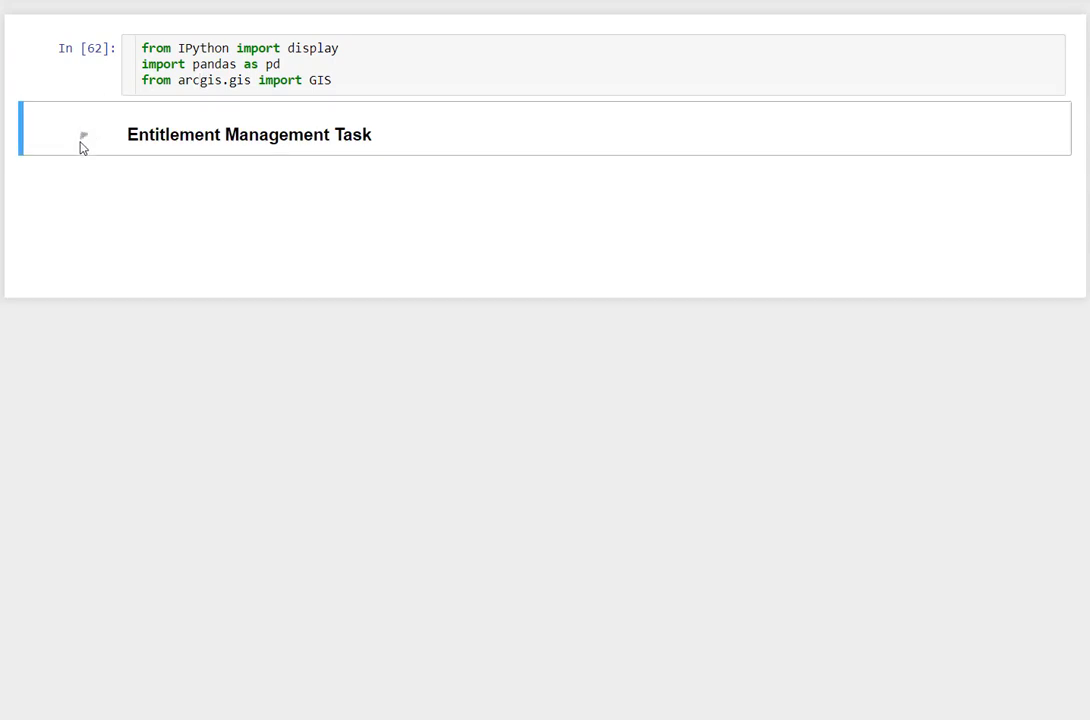
Expand Entitlement Management Task and the Create a GIS as an Admin cell.
{"action": "left_click", "coordinate": [84, 134]}
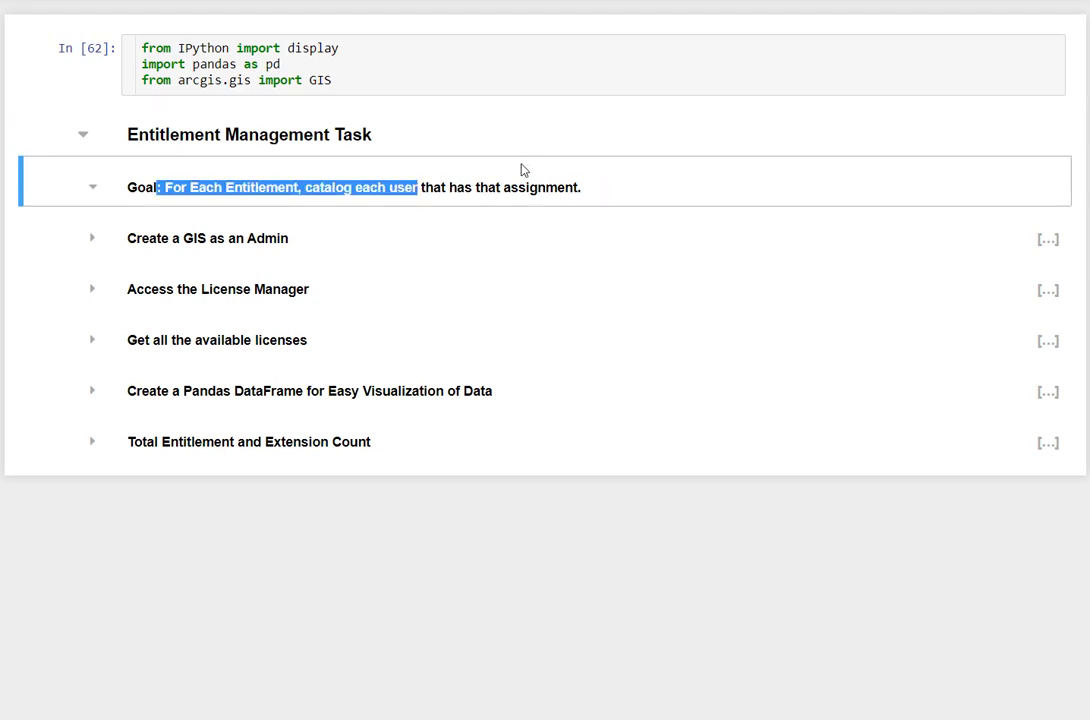
{"action": "mouse_move", "coordinate": [206, 260]}
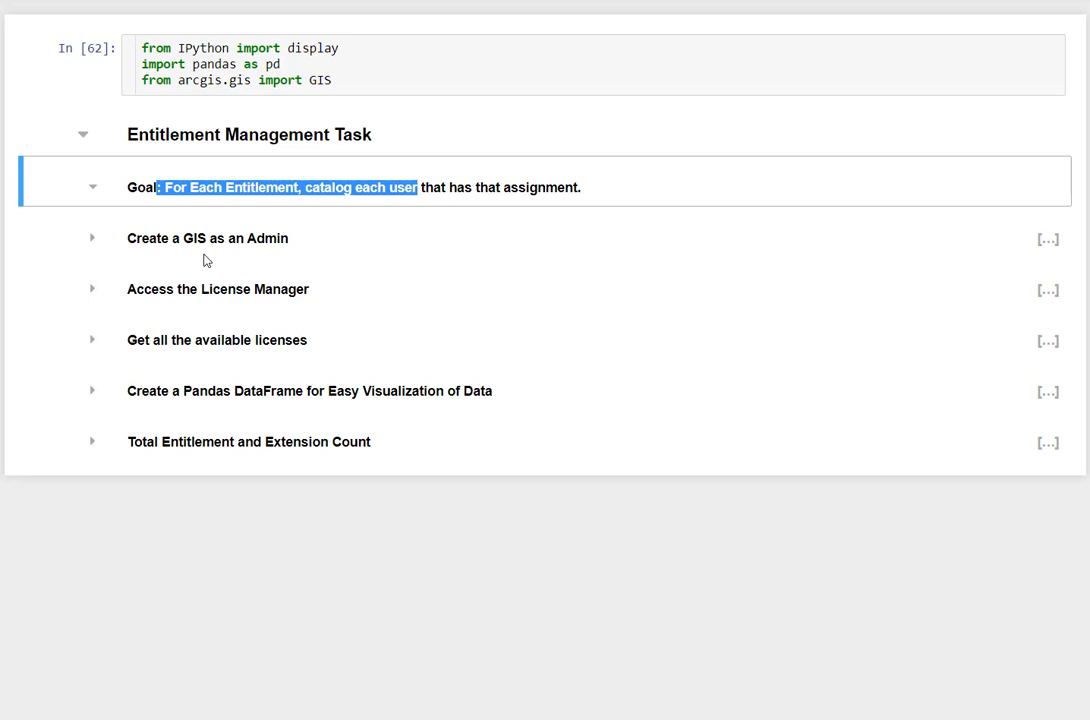
{"action": "mouse_move", "coordinate": [196, 238]}
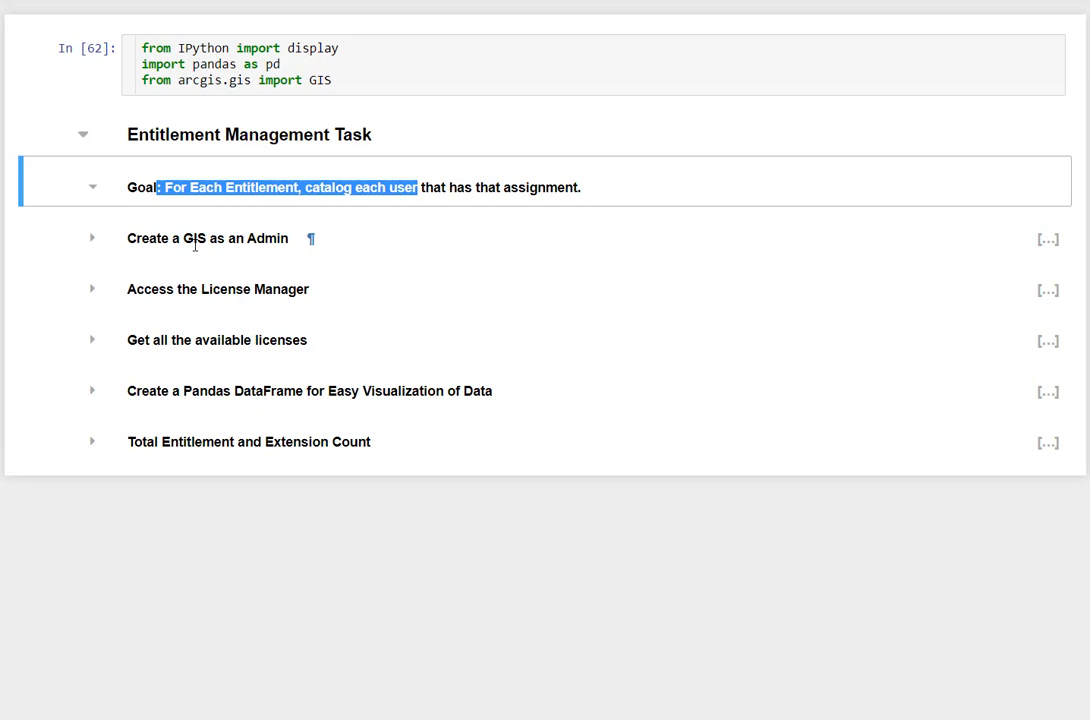
{"action": "left_click", "coordinate": [92, 238]}
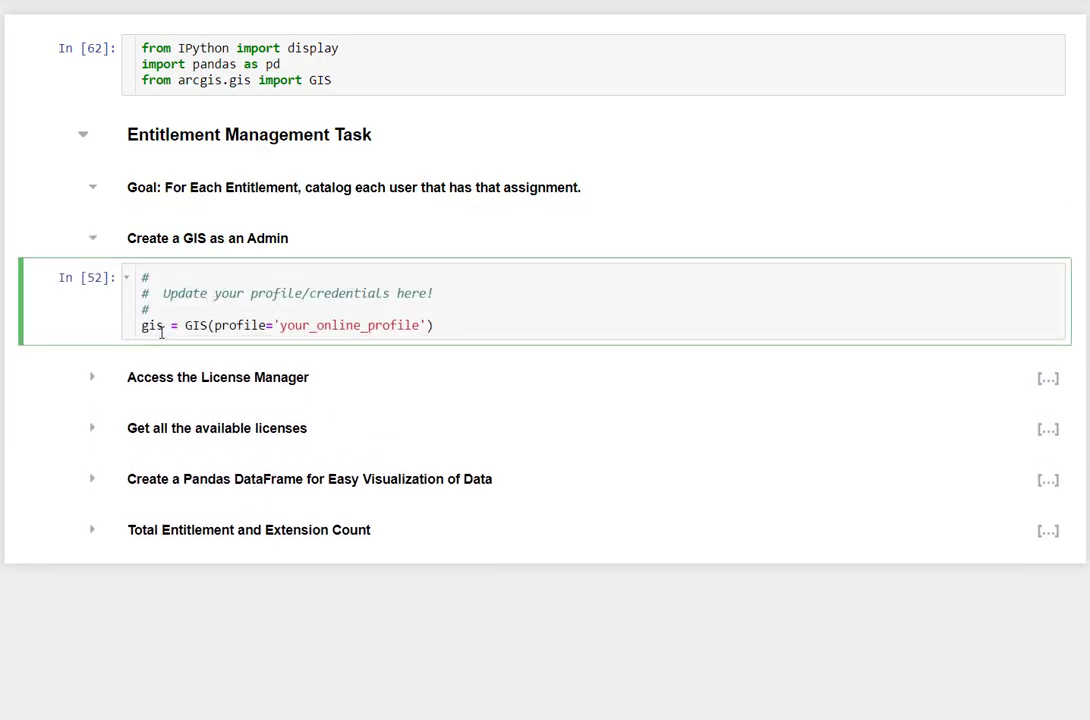
{"action": "mouse_move", "coordinate": [180, 350]}
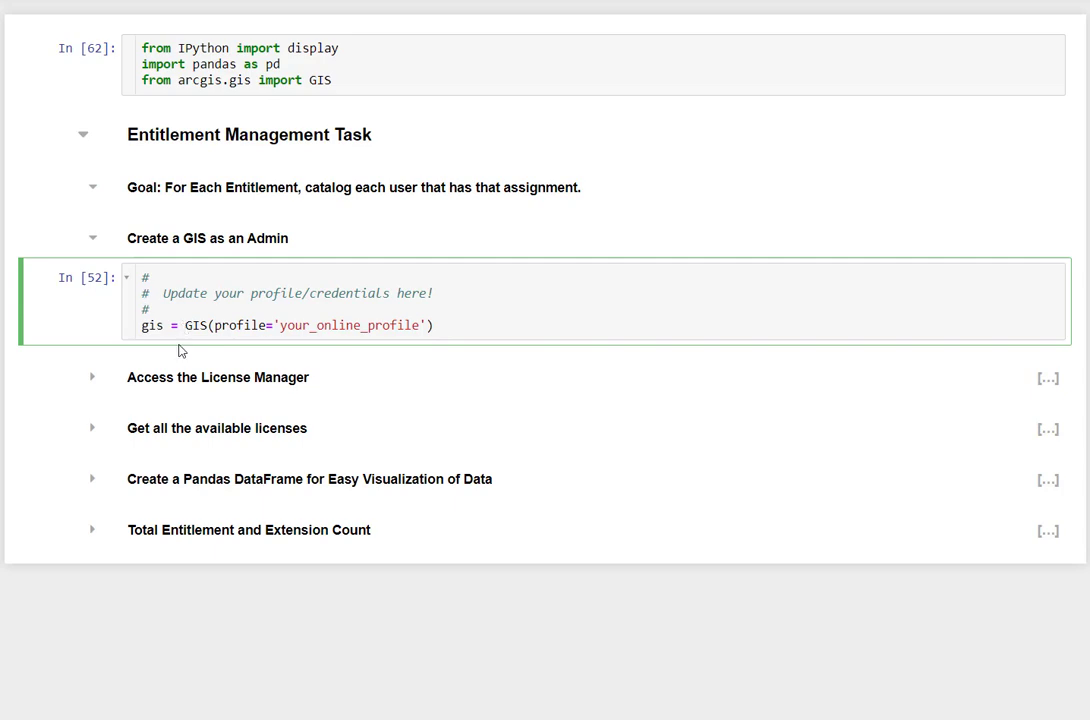
Expand Access the License Manager and select the lm = gis.admin.license cell.
{"action": "left_click", "coordinate": [92, 376]}
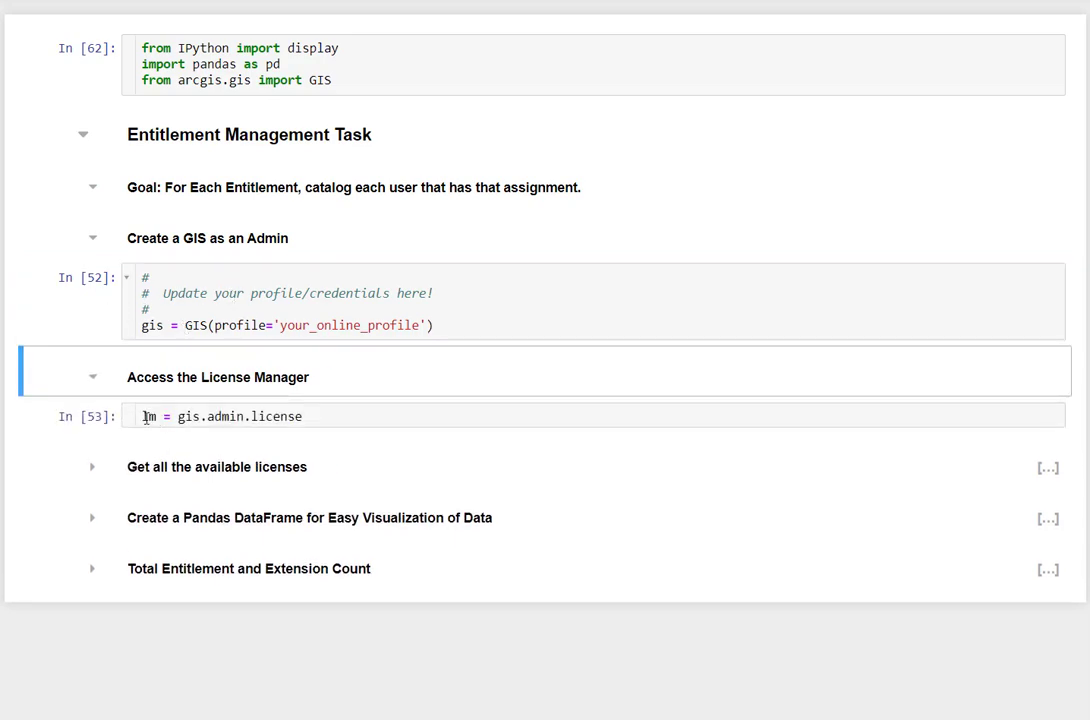
{"action": "left_click", "coordinate": [240, 416]}
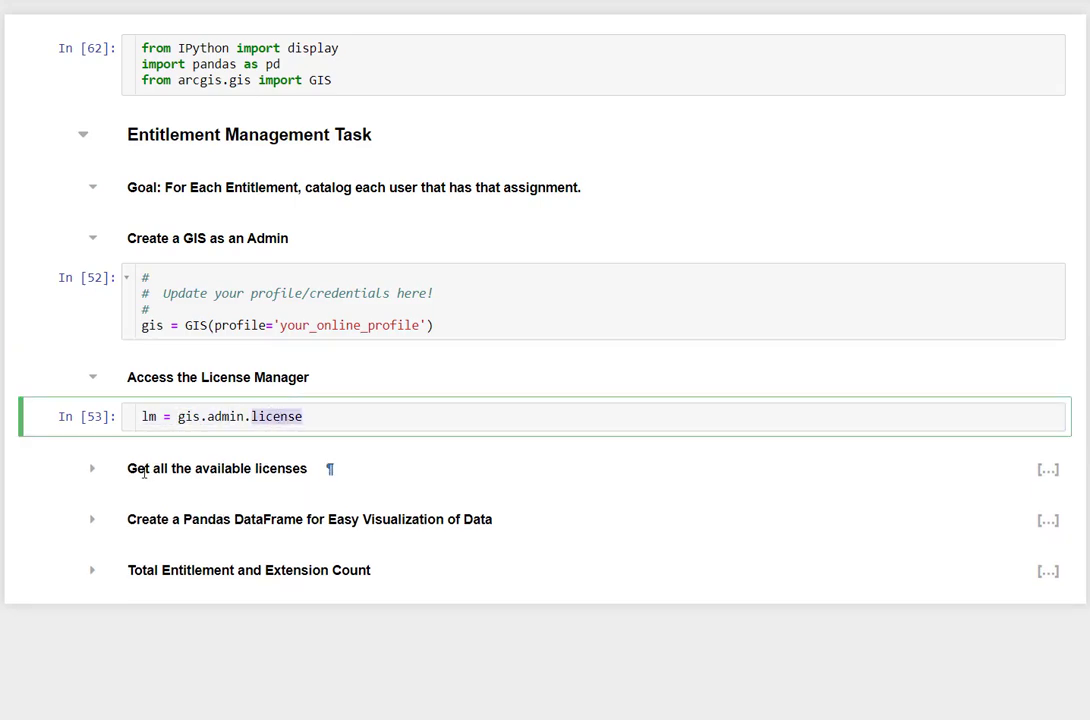
Expand Get all the available licenses and select the entitlement-gathering loop cell.
{"action": "left_click", "coordinate": [92, 468]}
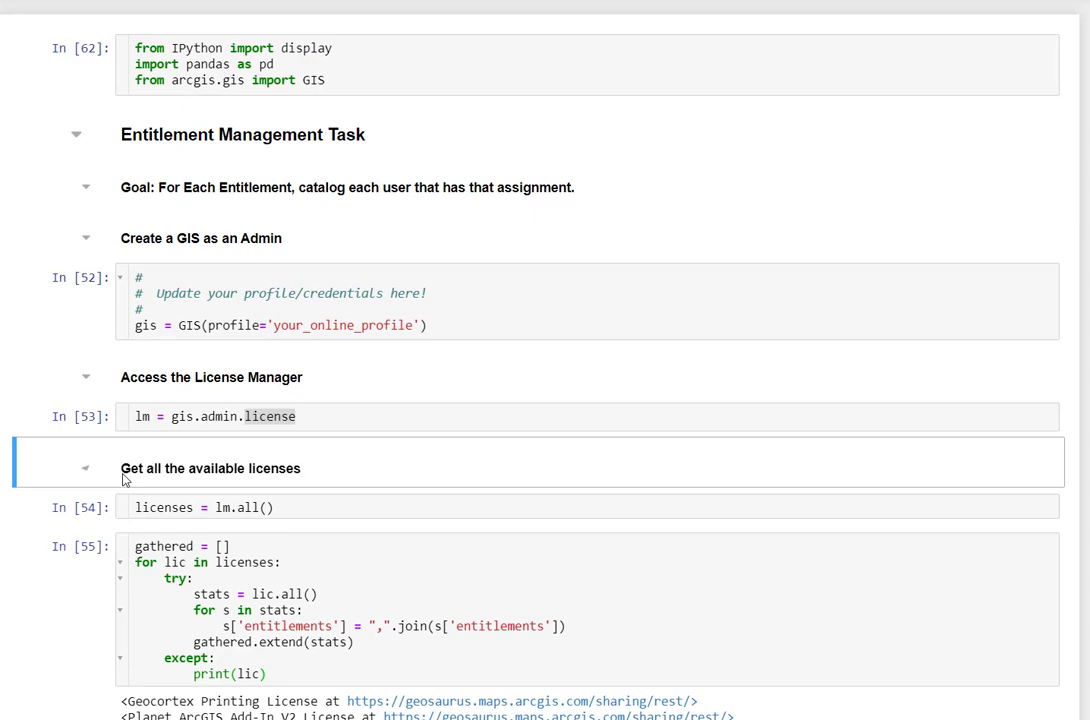
{"action": "scroll", "scroll_direction": "down", "scroll_amount": 3}
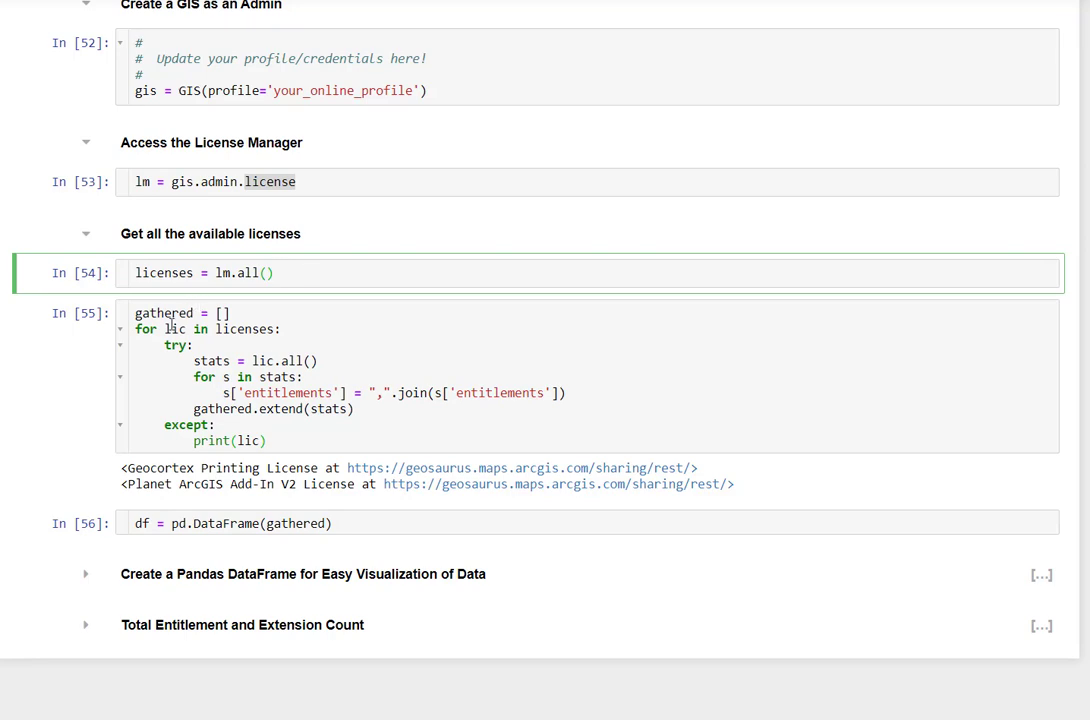
{"action": "left_click", "coordinate": [276, 272]}
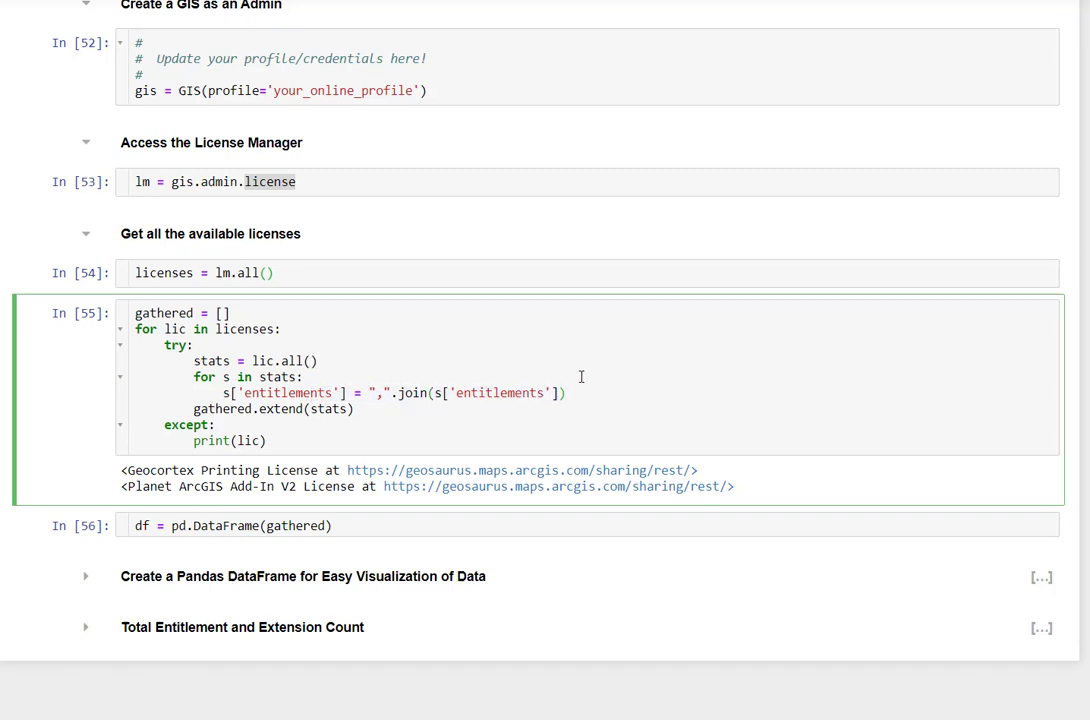
{"action": "mouse_move", "coordinate": [588, 438]}
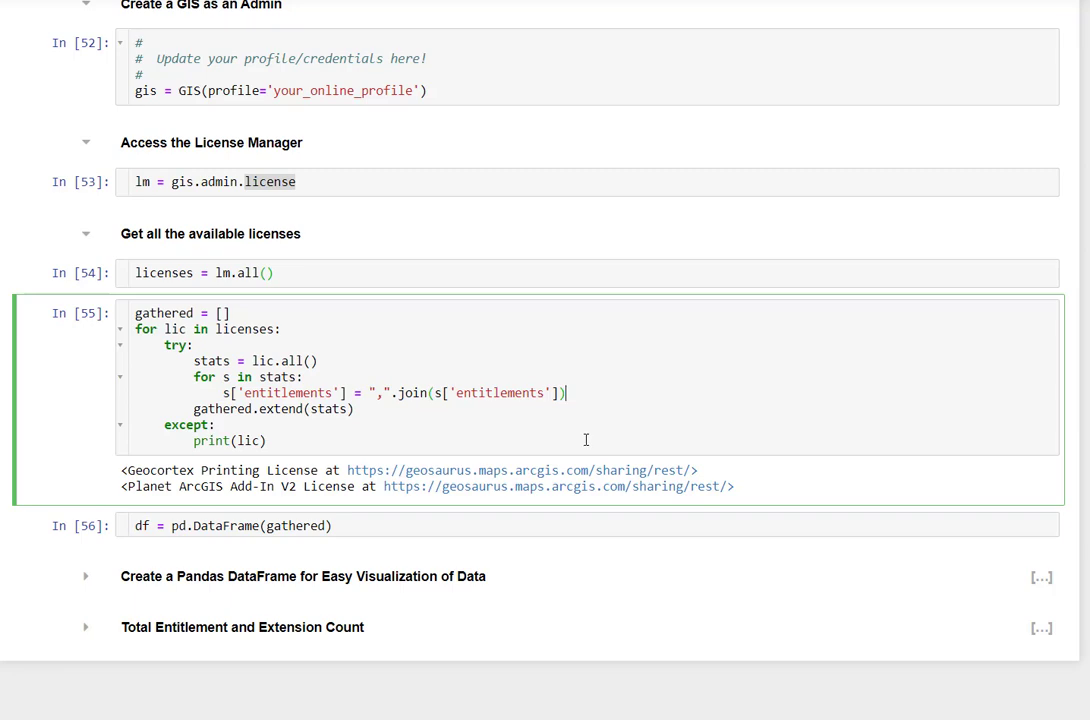
{"action": "mouse_move", "coordinate": [448, 412]}
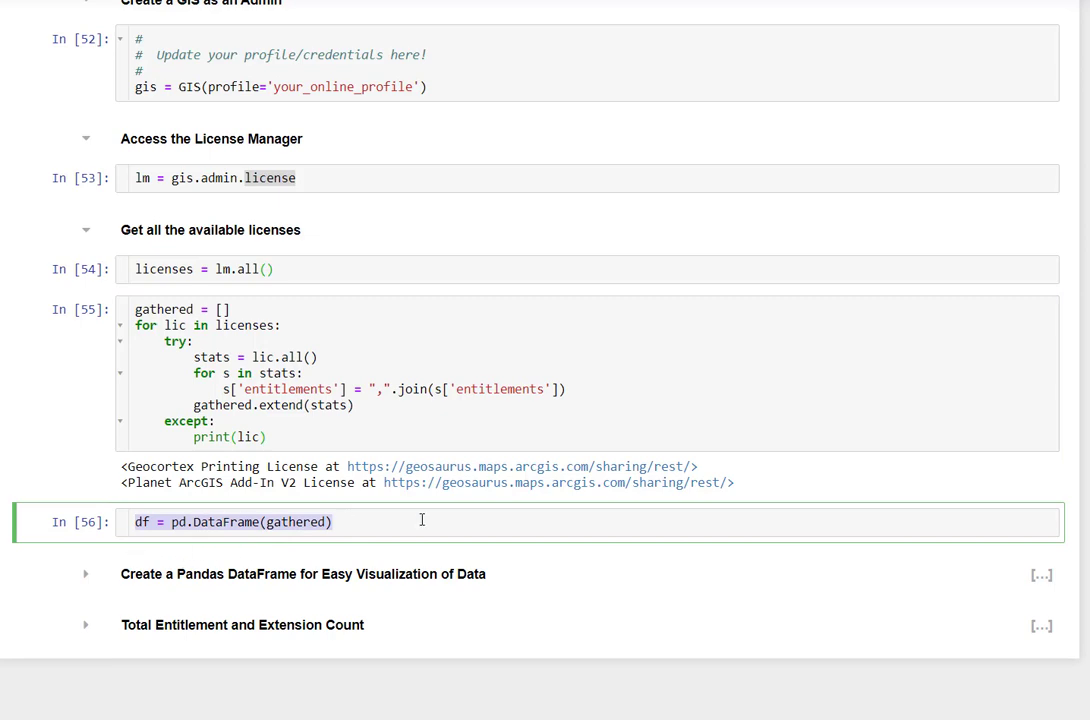
Expand Create a Pandas DataFrame and re-run the groupby and lastLogin cells.
{"action": "left_click", "coordinate": [84, 572]}
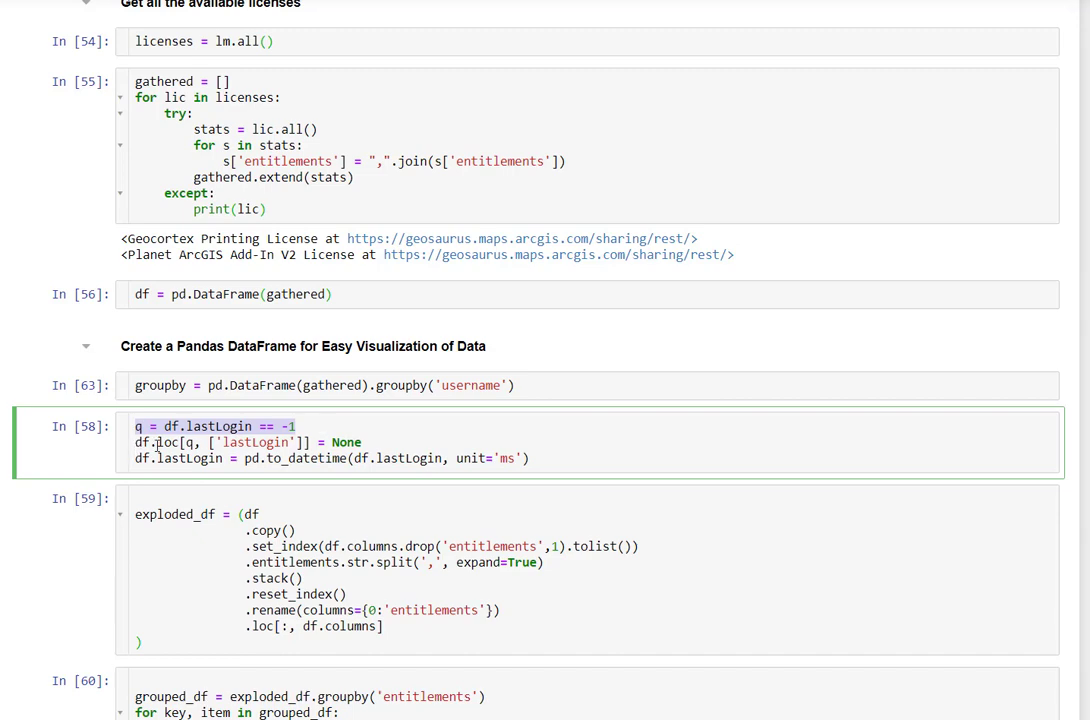
{"action": "double_click", "coordinate": [344, 442]}
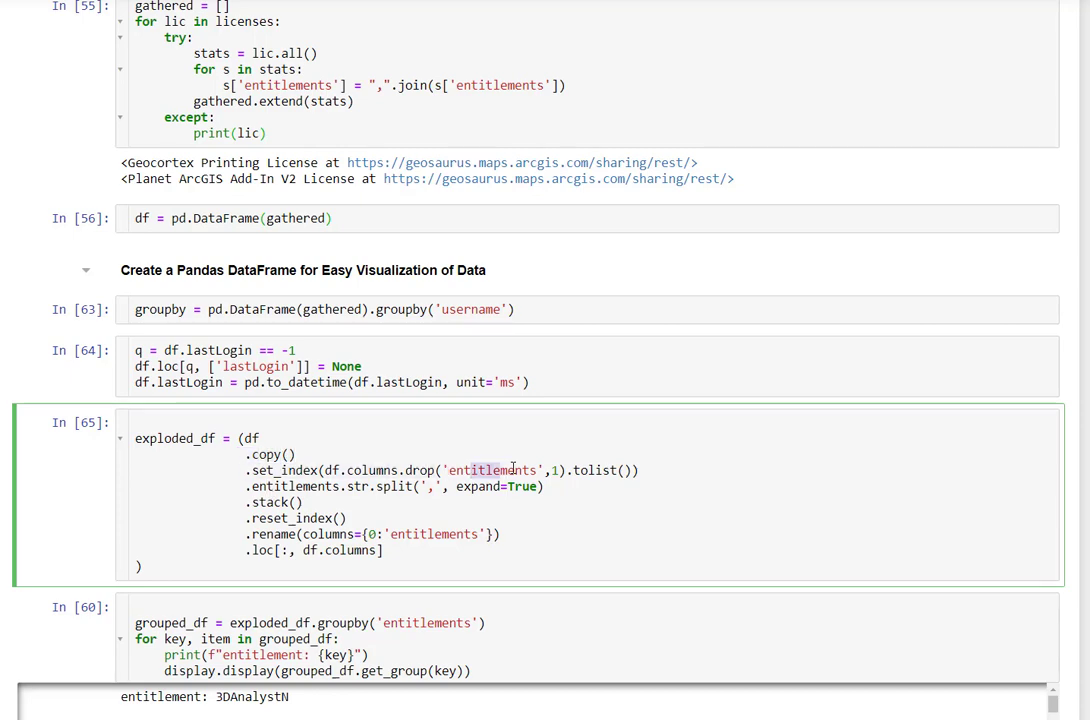
{"action": "scroll", "scroll_direction": "down", "scroll_amount": 3}
{"action": "type", "text": "expl"}
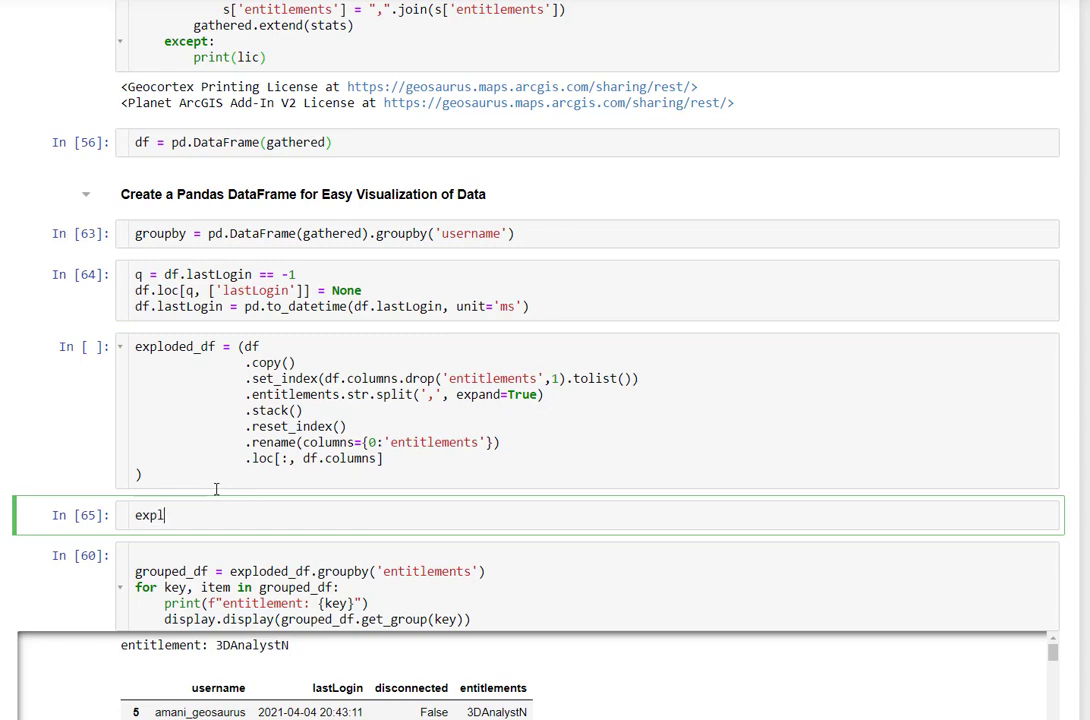
Run exploded_df.head() to show five rows of username, lastLogin, disconnected and entitlements.
{"action": "type", "text": "oded_df.head("}
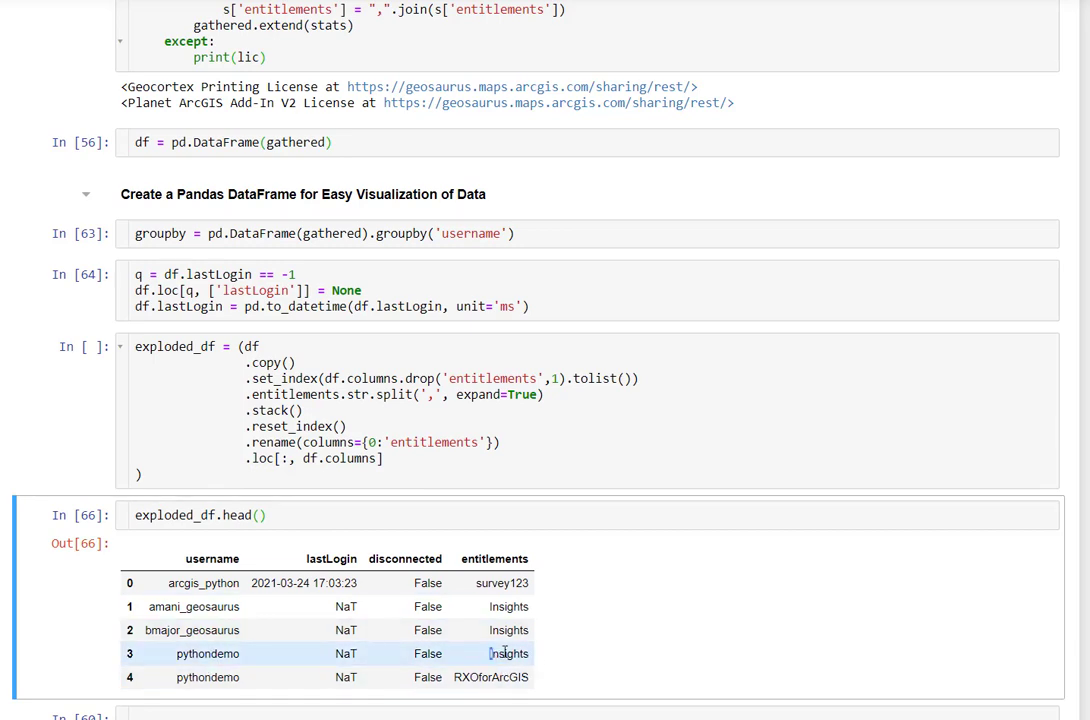
{"action": "double_click", "coordinate": [508, 650]}
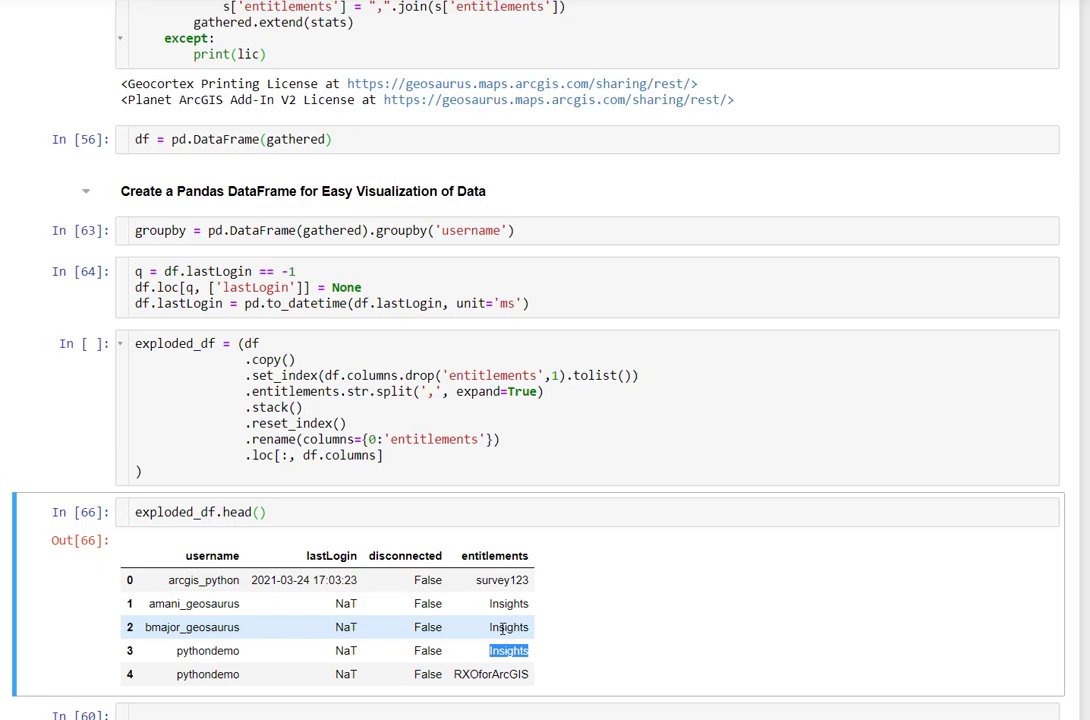
{"action": "scroll", "scroll_direction": "down", "scroll_amount": 3}
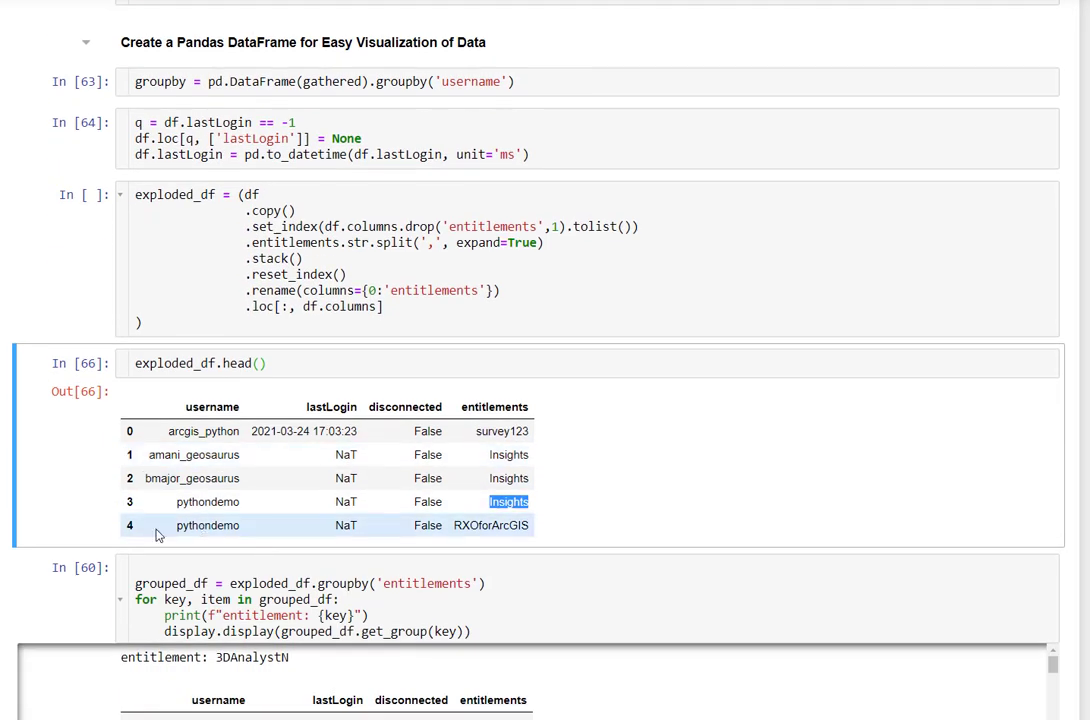
{"action": "scroll", "scroll_direction": "down", "scroll_amount": 3}
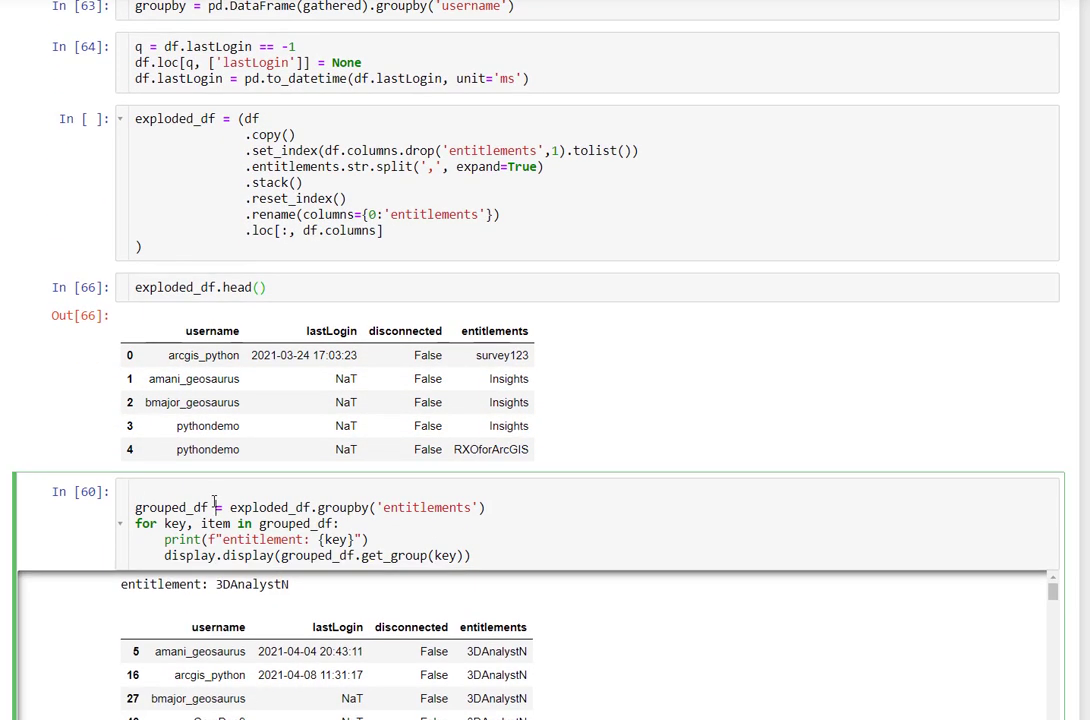
{"action": "scroll", "scroll_direction": "down", "scroll_amount": 3}
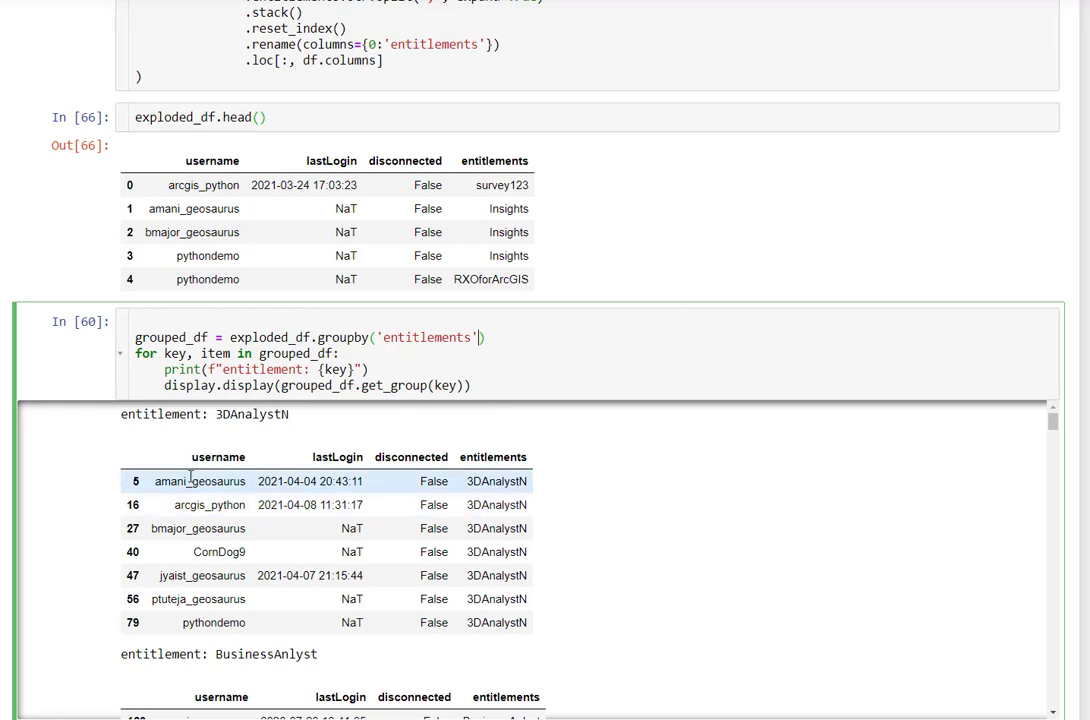
{"action": "mouse_move", "coordinate": [808, 498]}
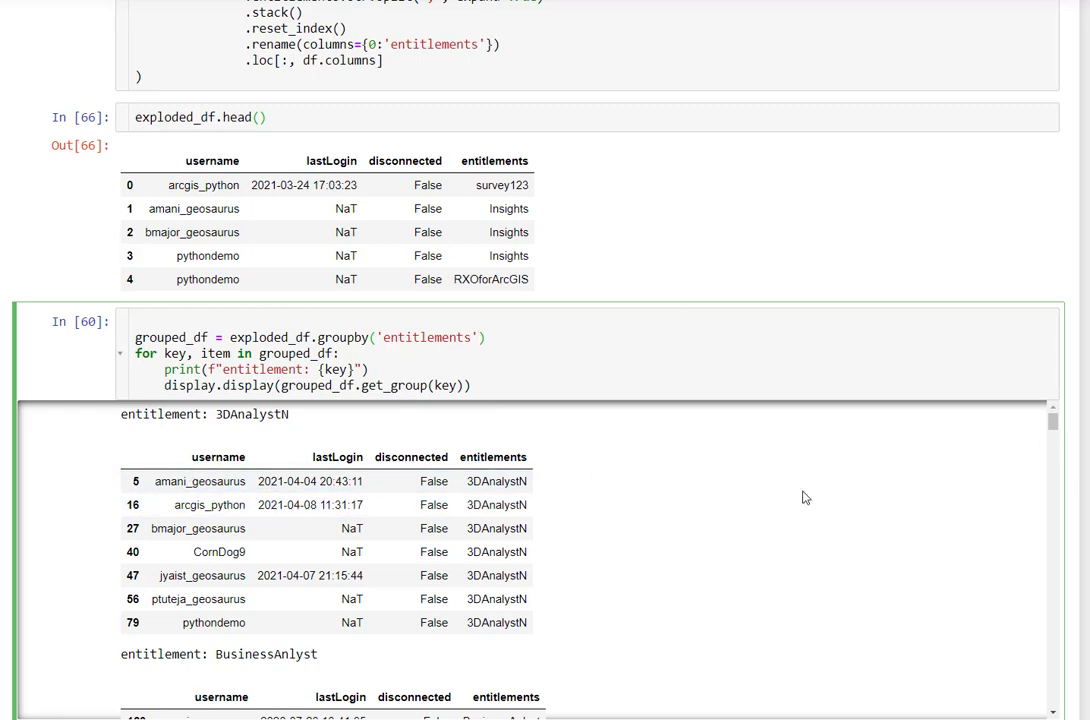
{"action": "mouse_move", "coordinate": [168, 460]}
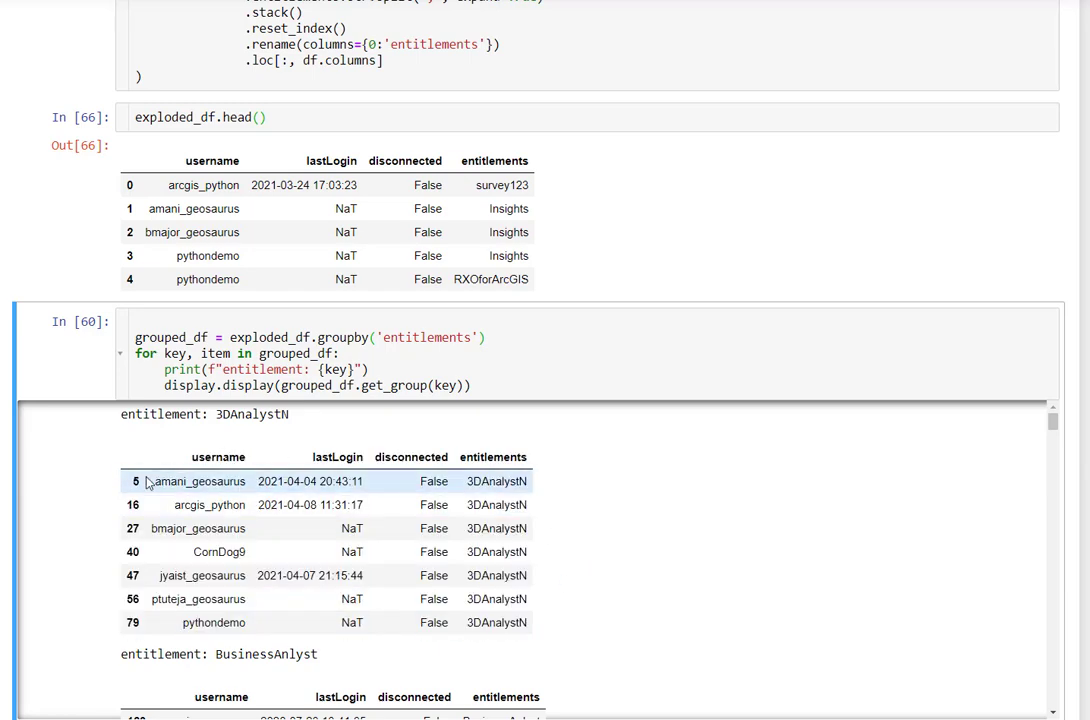
{"action": "double_click", "coordinate": [318, 480]}
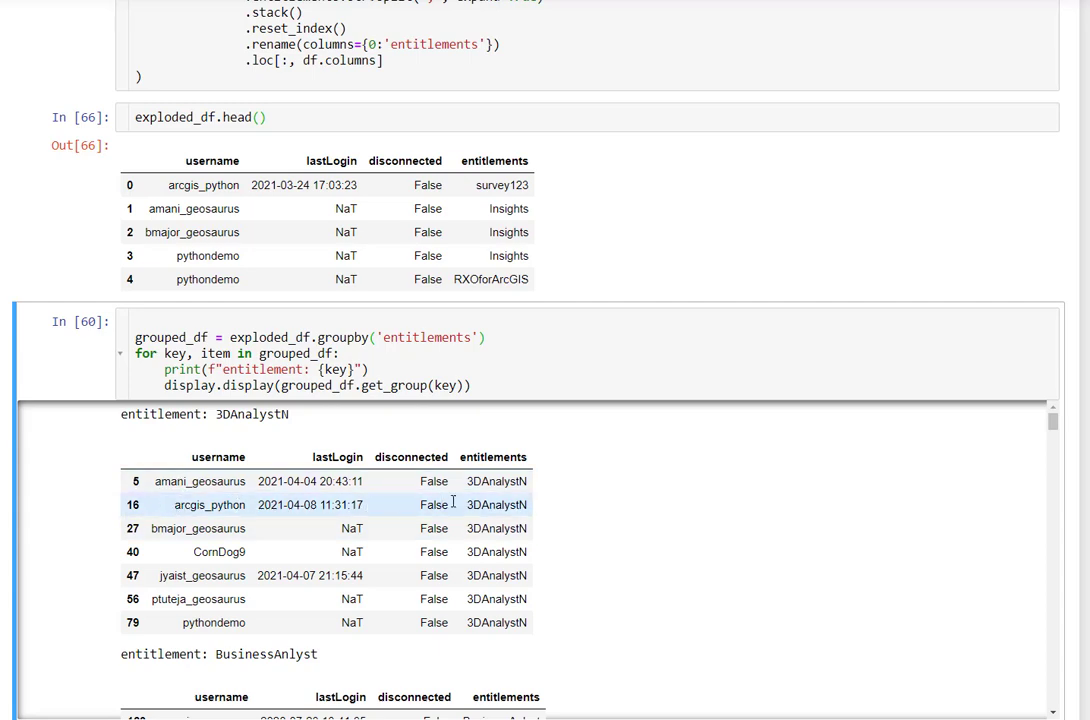
{"action": "double_click", "coordinate": [496, 504]}
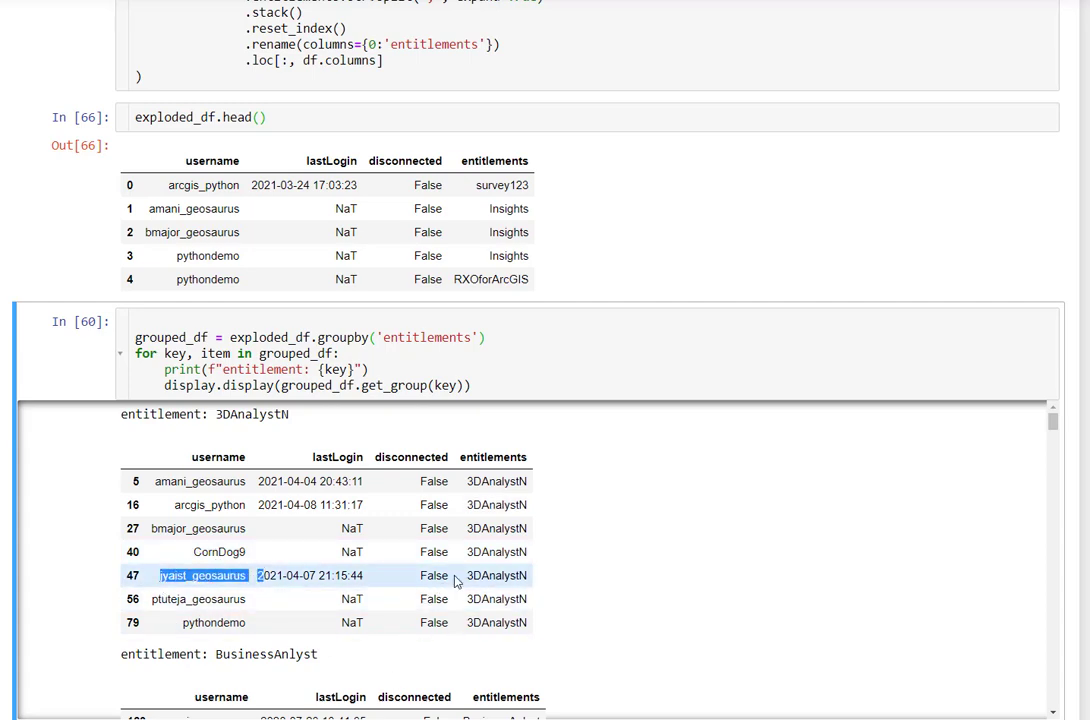
{"action": "scroll", "scroll_direction": "down", "scroll_amount": 3}
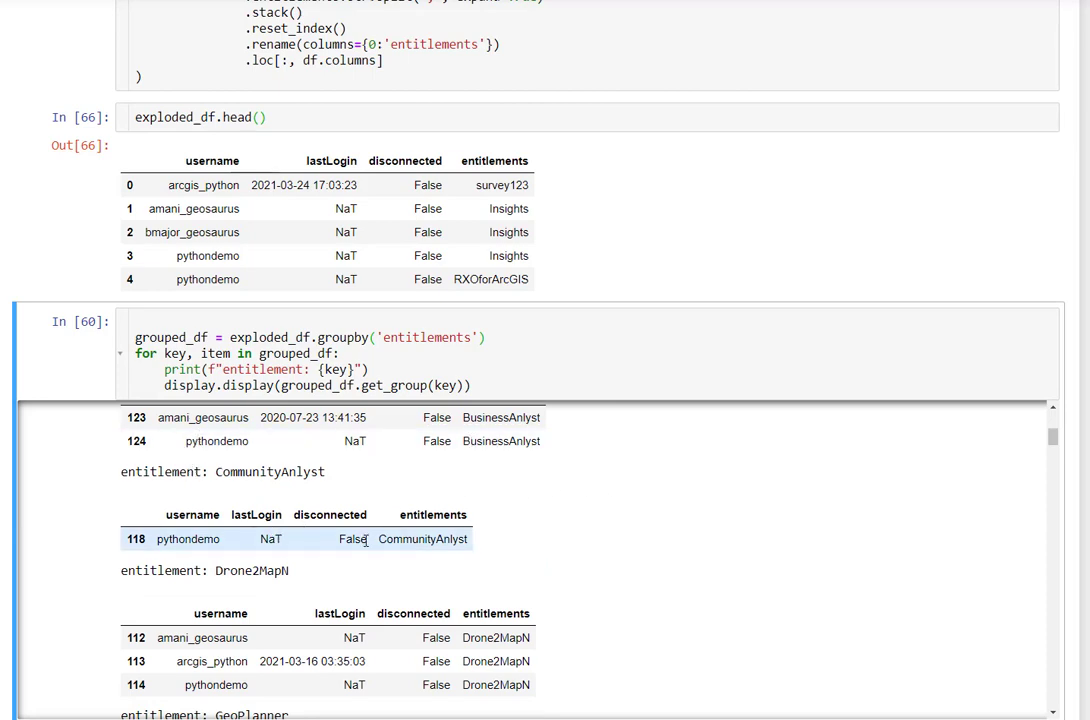
{"action": "scroll", "scroll_direction": "down", "scroll_amount": 3}
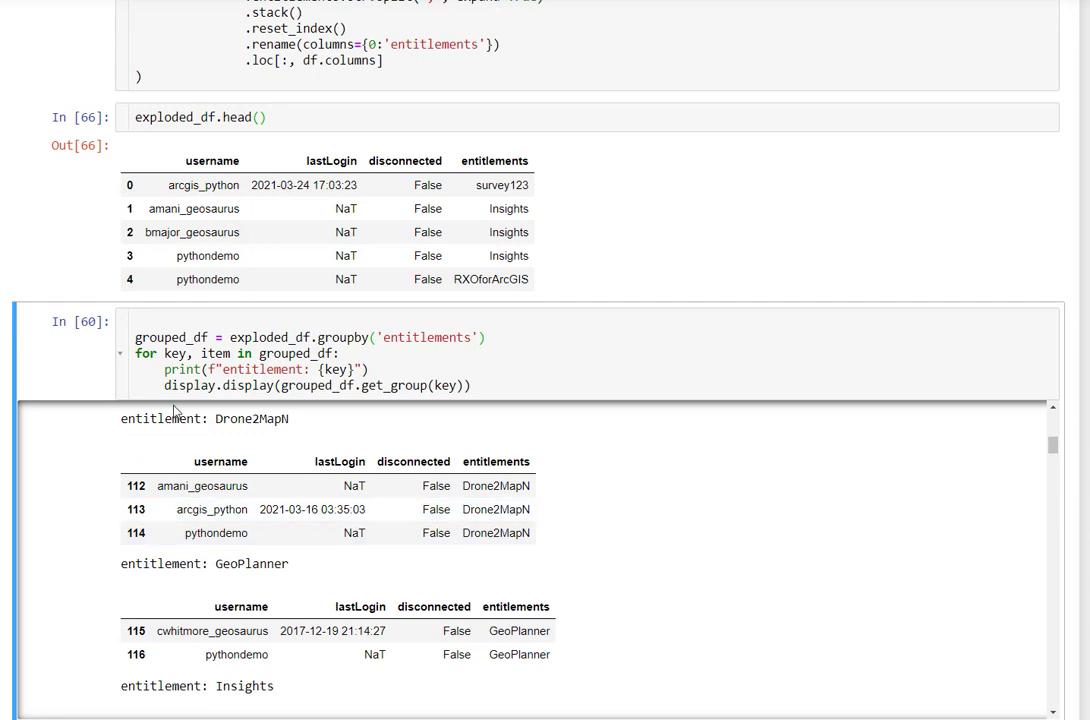
{"action": "scroll", "scroll_direction": "down", "scroll_amount": 3}
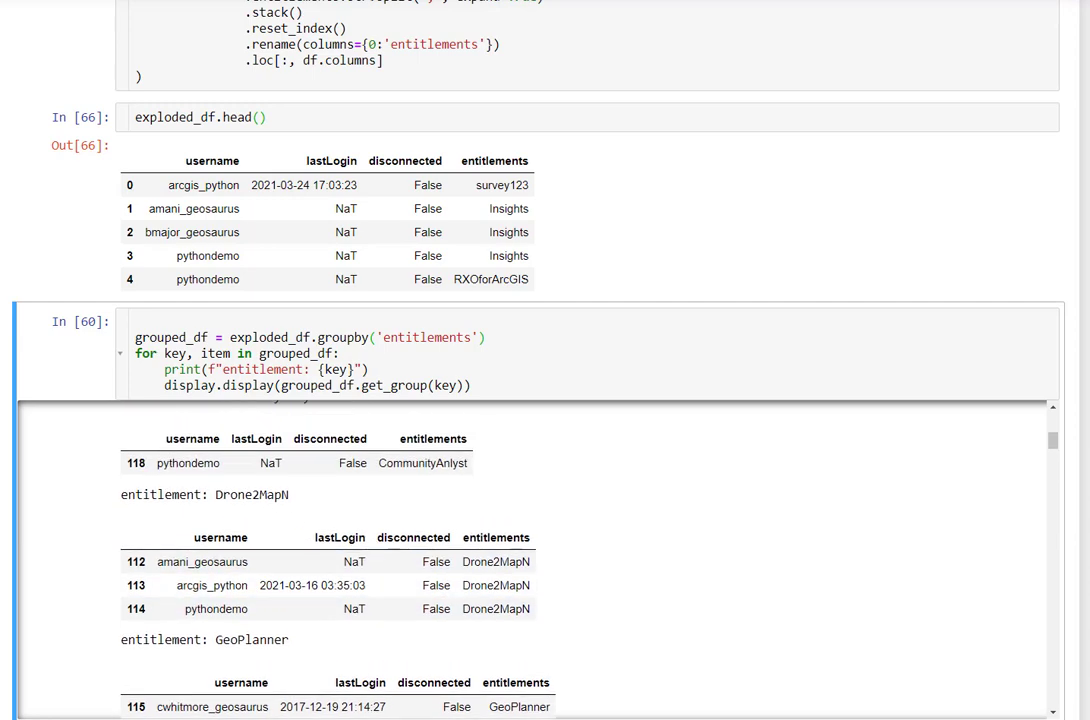
{"action": "scroll", "scroll_direction": "down", "scroll_amount": 3}
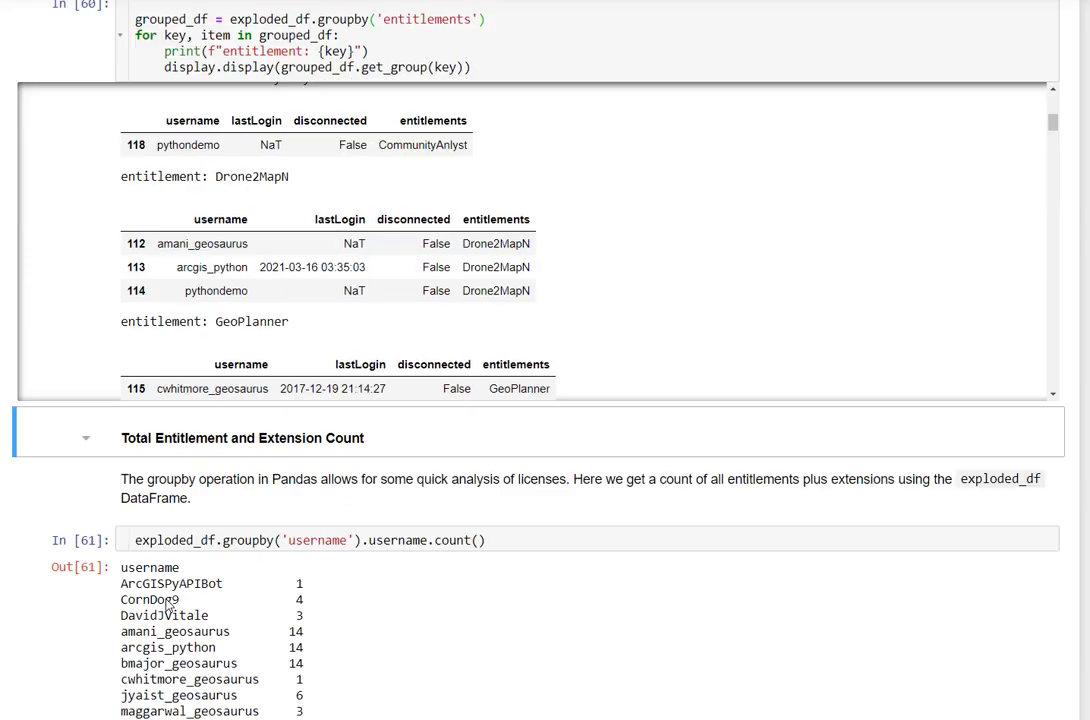
{"action": "scroll", "scroll_direction": "down", "scroll_amount": 3}
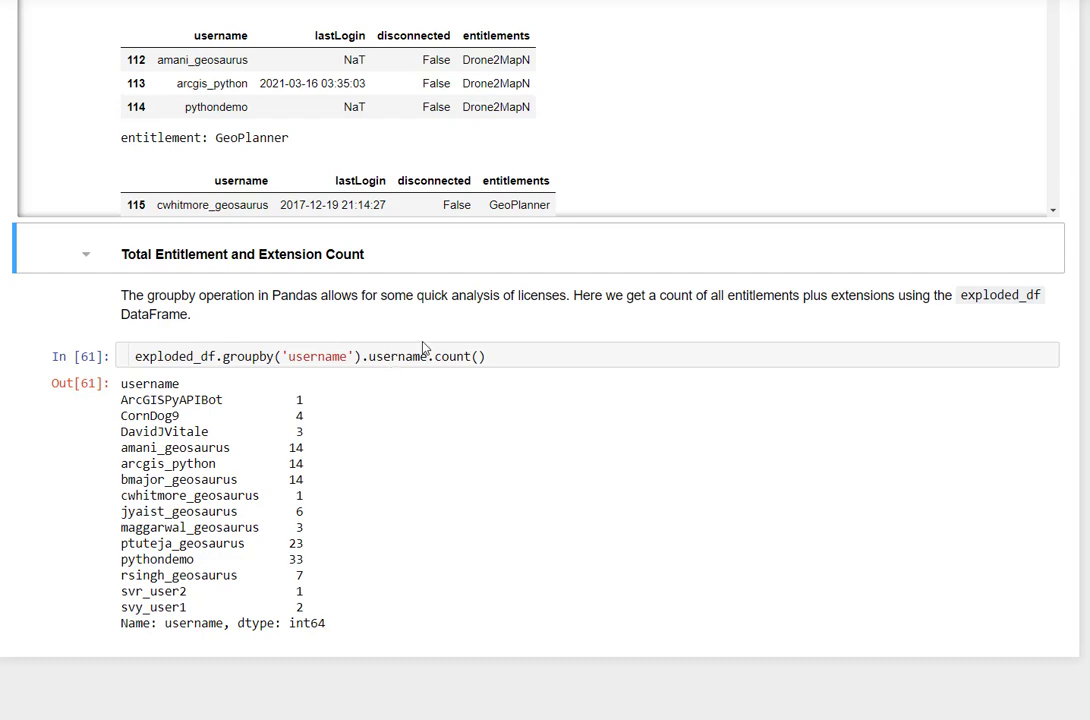
{"action": "left_click_drag", "start_coordinate": [124, 400], "coordinate": [290, 448]}
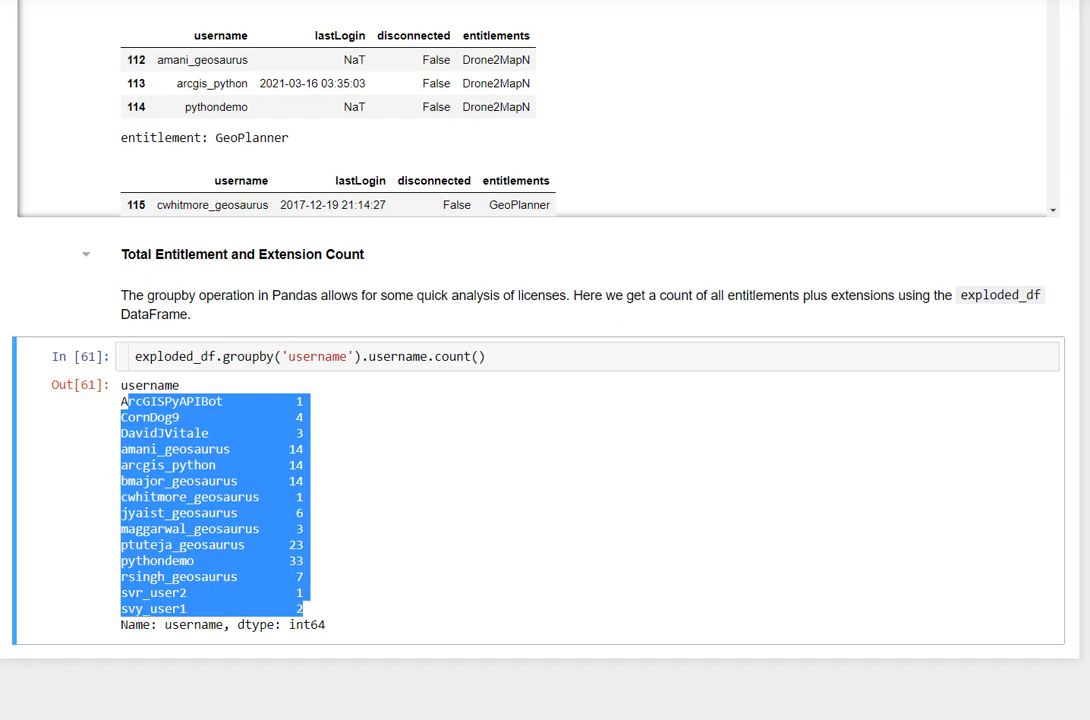
{"action": "mouse_move", "coordinate": [656, 320]}
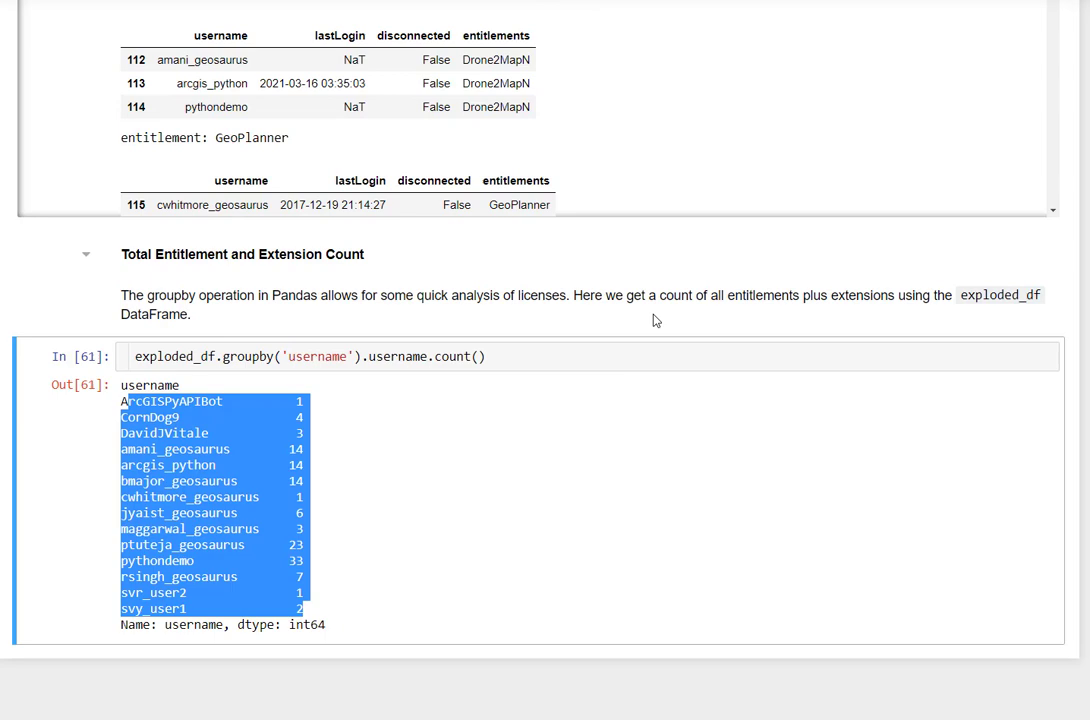